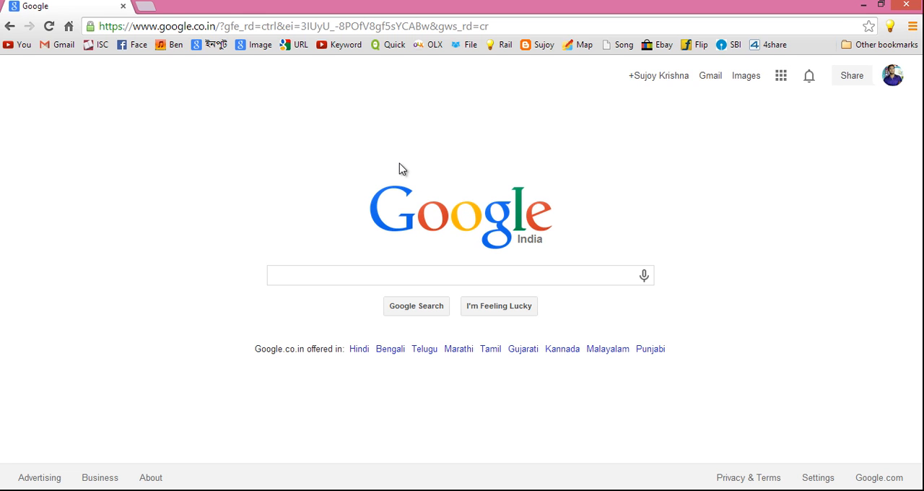
Step: Load indiarailinfo.com from the 'Rail' bookmark in Chrome's bookmarks bar
click(504, 44)
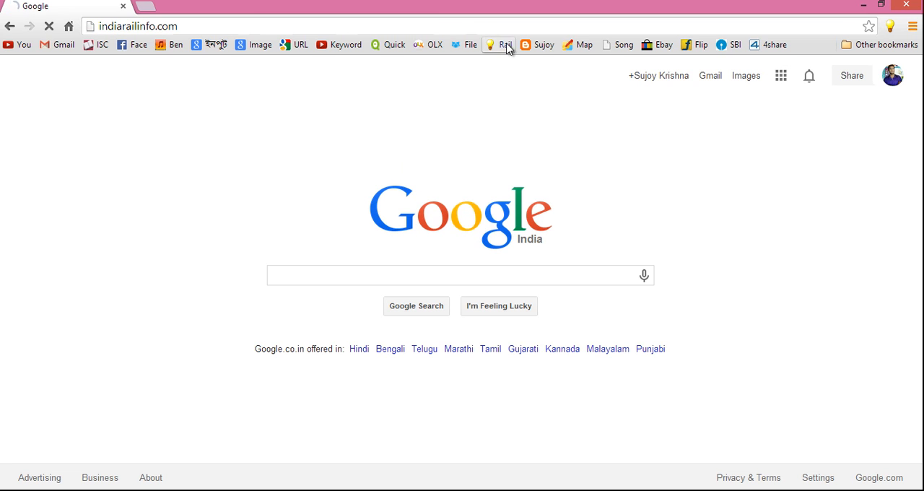
click(499, 44)
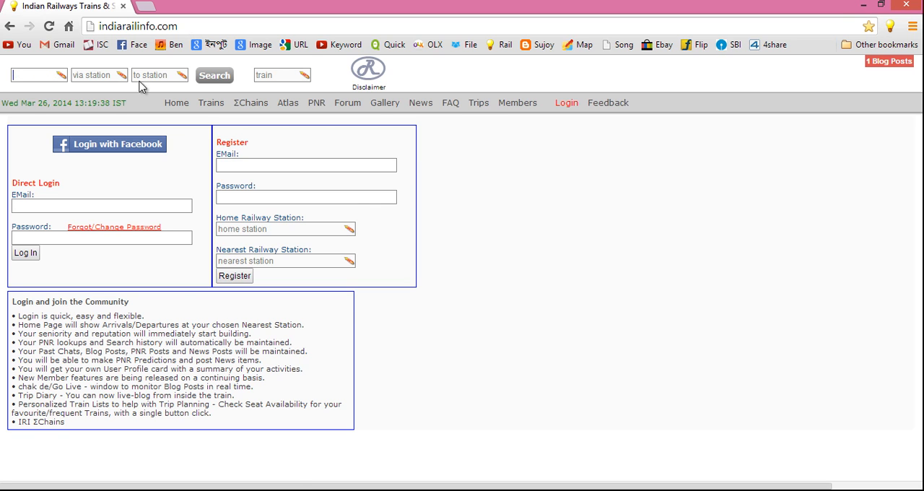
Step: Set HWH/Kolkata Howrah Junction as origin and search 'mumbai' for the destination station
click(211, 102)
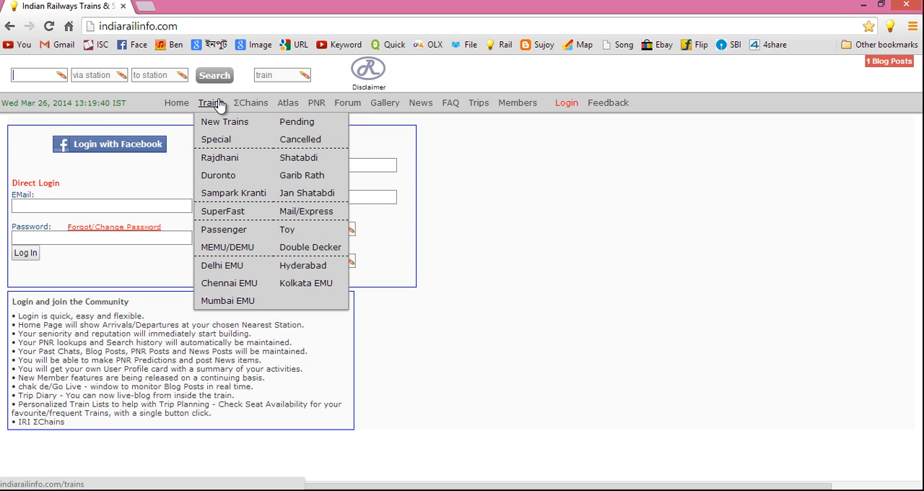
text(ho)
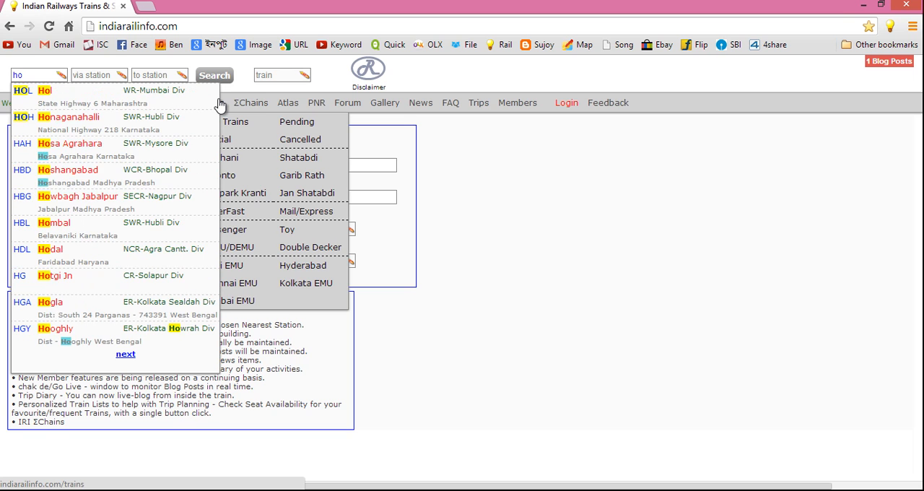
text(howrah Junction)
click(160, 75)
text(m)
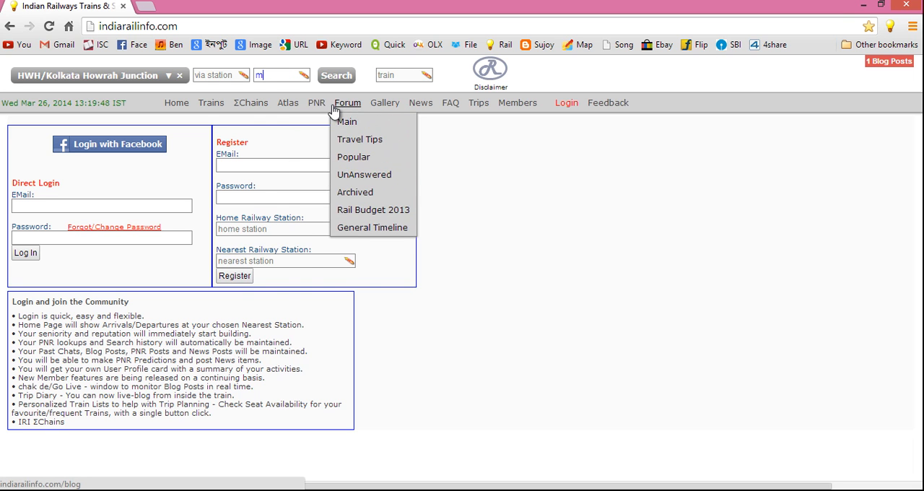
text(umbai)
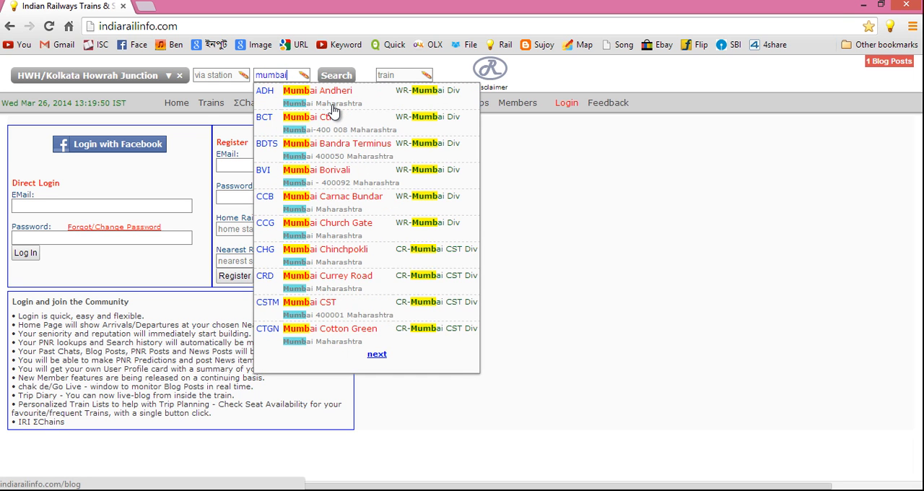
mouse_move(343, 302)
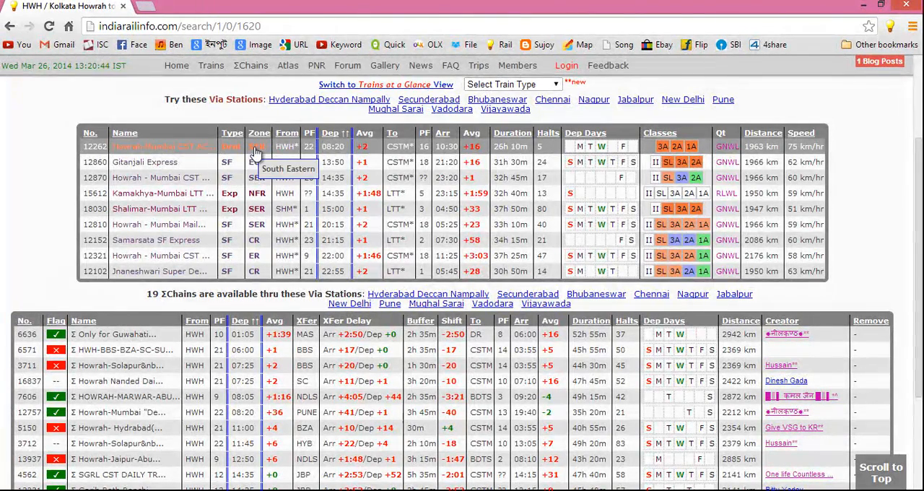
mouse_move(287, 146)
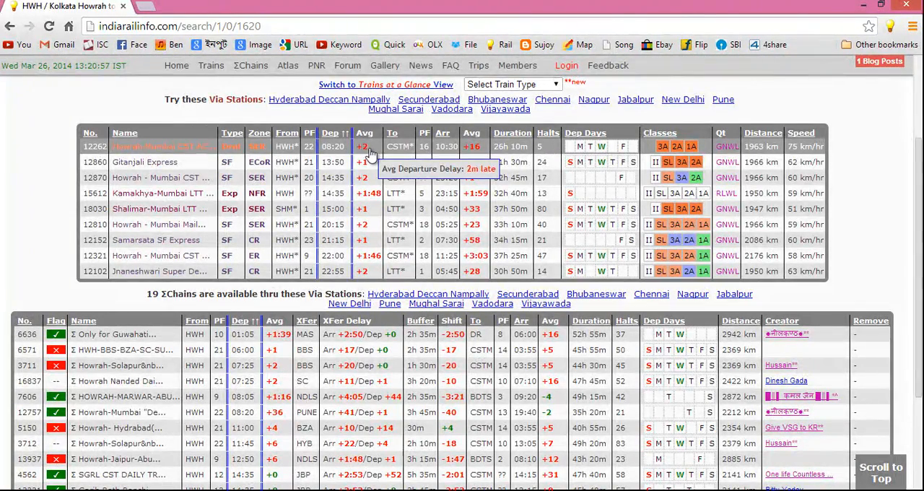
mouse_move(401, 146)
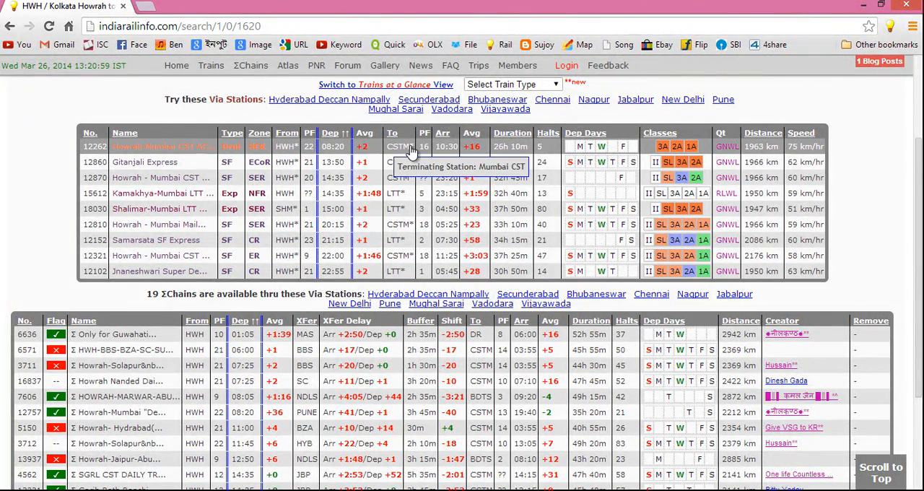
mouse_move(433, 161)
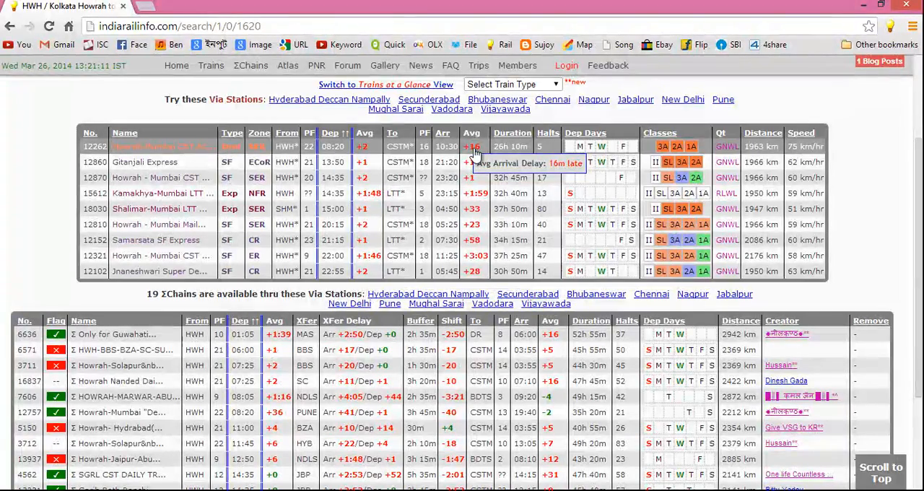
mouse_move(505, 148)
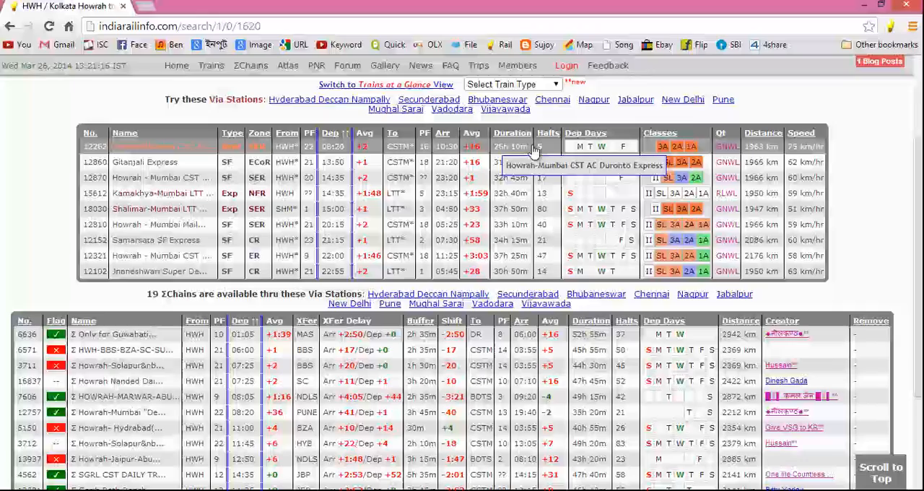
mouse_move(540, 146)
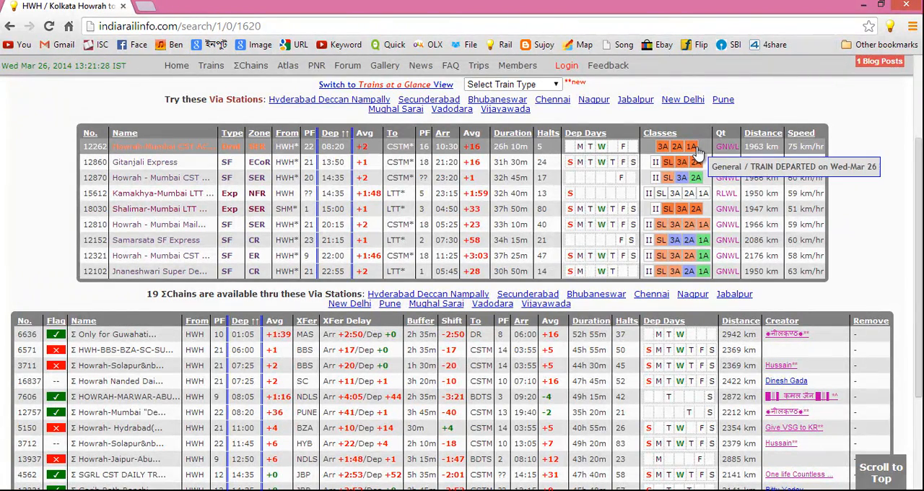
mouse_move(727, 146)
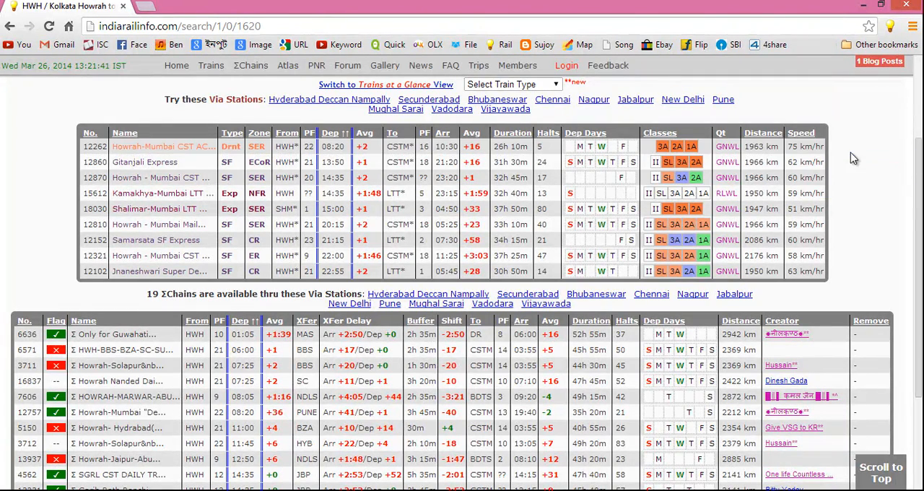
mouse_move(806, 147)
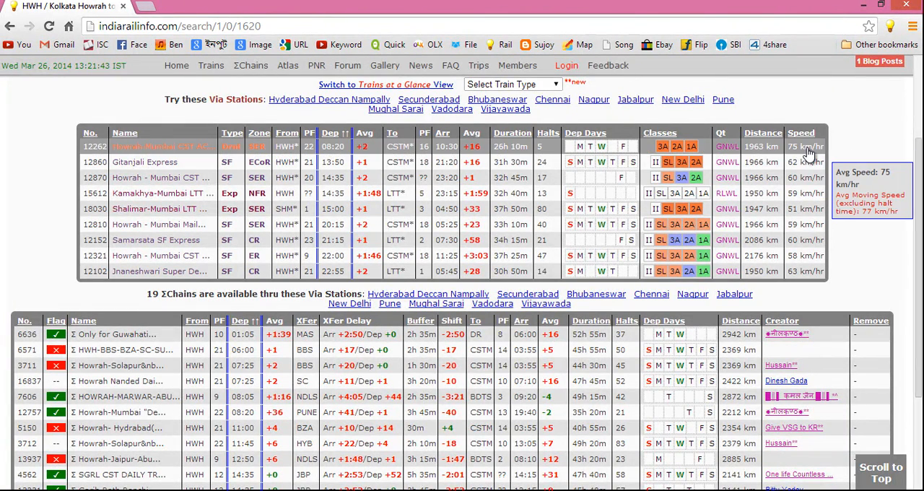
mouse_move(808, 146)
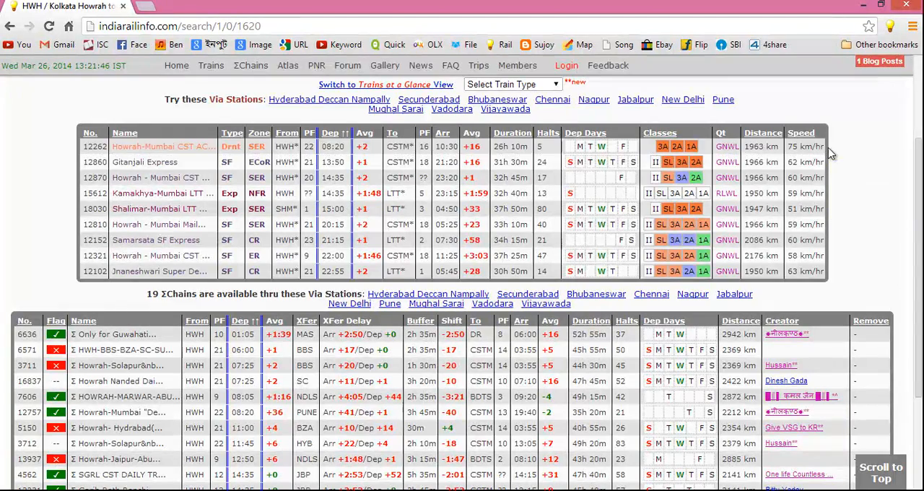
mouse_move(804, 177)
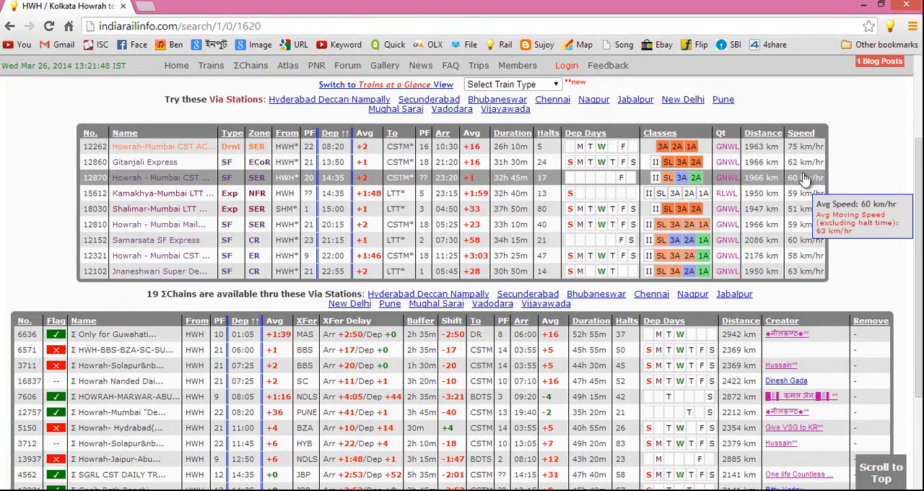
mouse_move(155, 146)
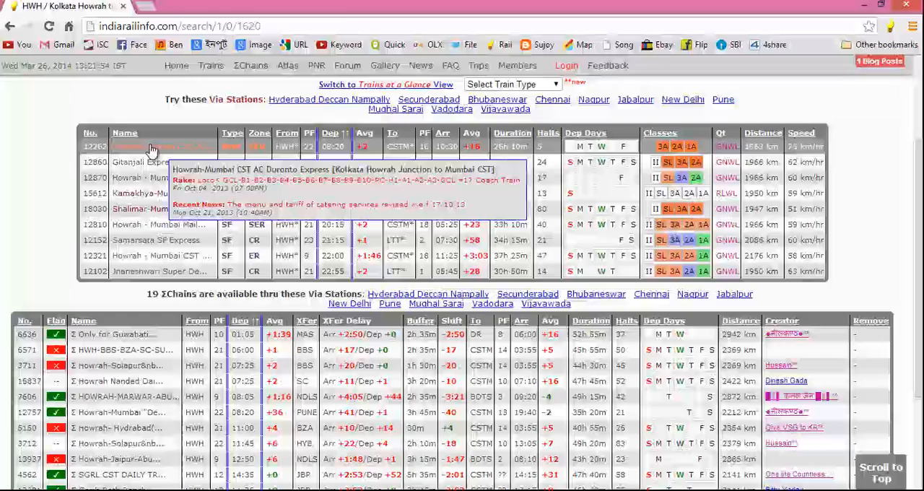
Step: Expand the Howrah-Mumbai CST AC Duronto entry down to its GN Waitlist availability table
click(152, 146)
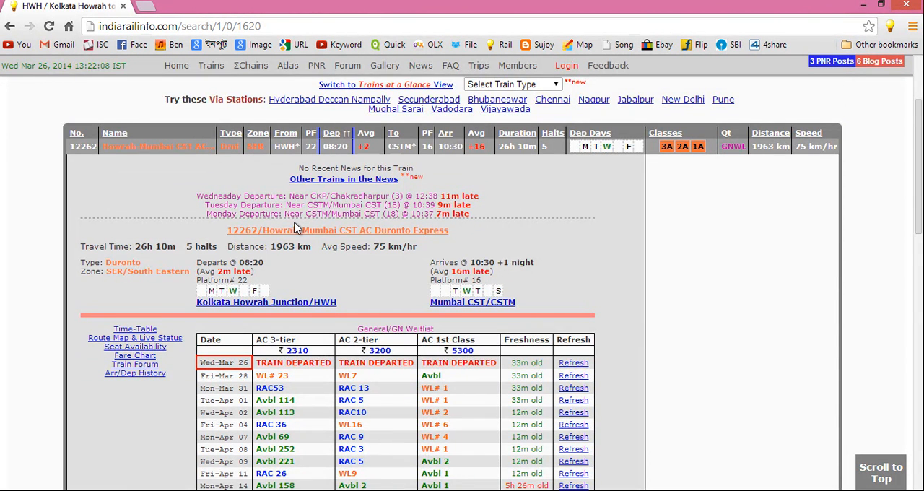
scroll(down, 3)
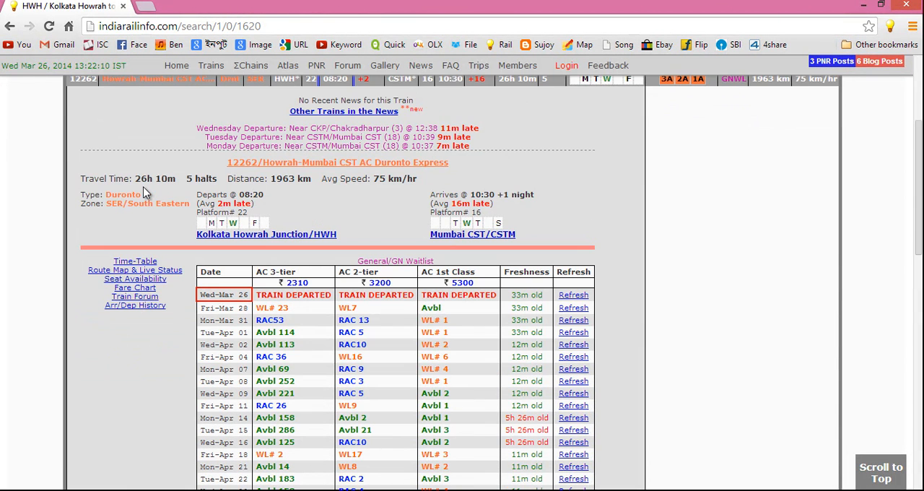
mouse_move(385, 211)
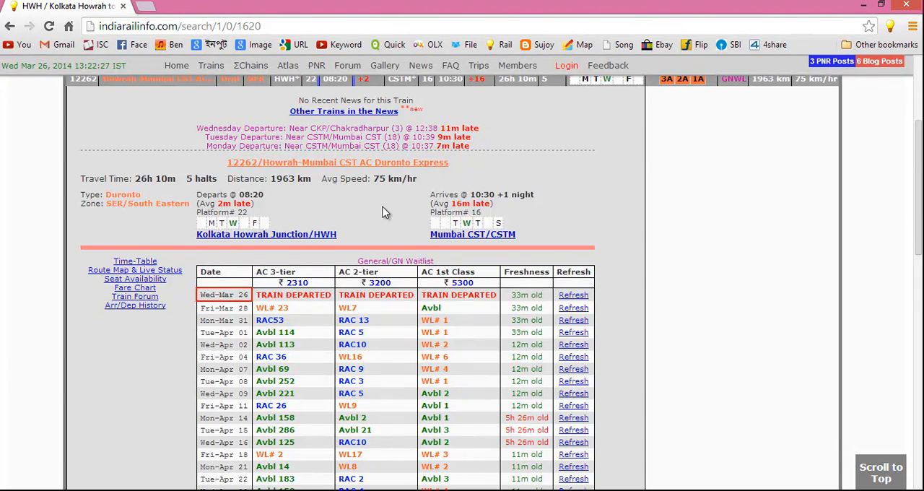
scroll(down, 3)
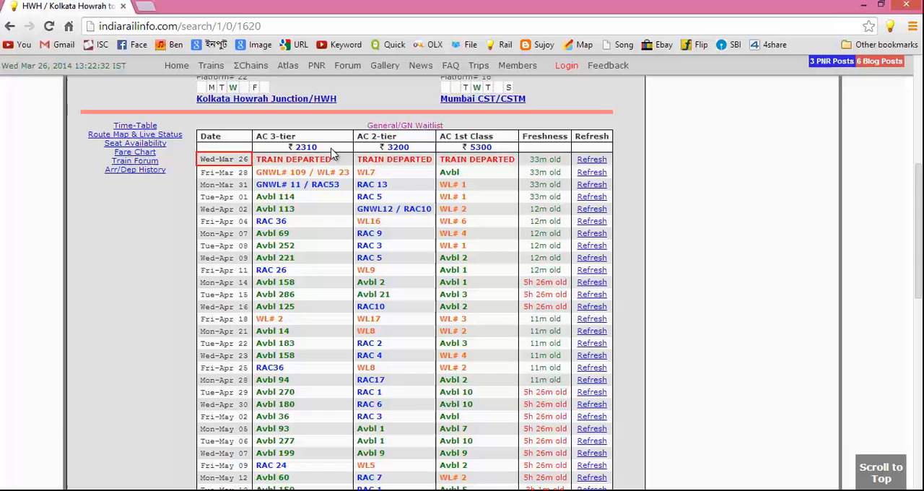
mouse_move(499, 159)
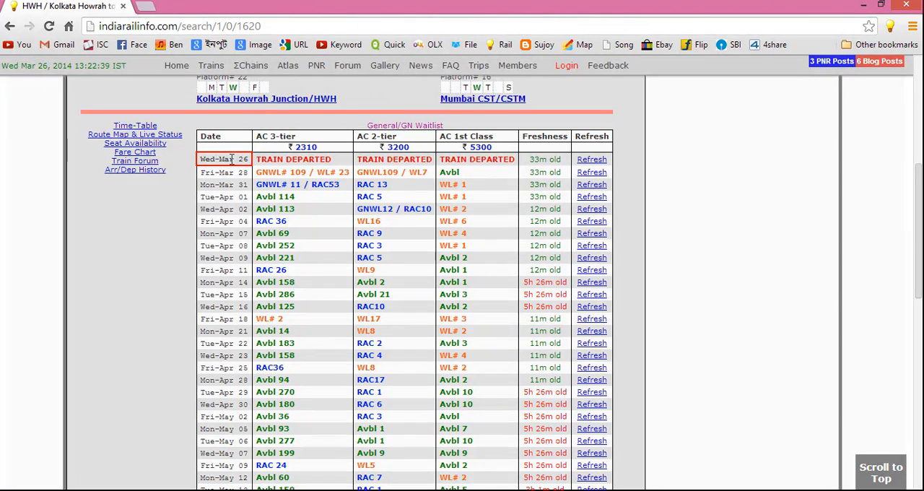
mouse_move(291, 161)
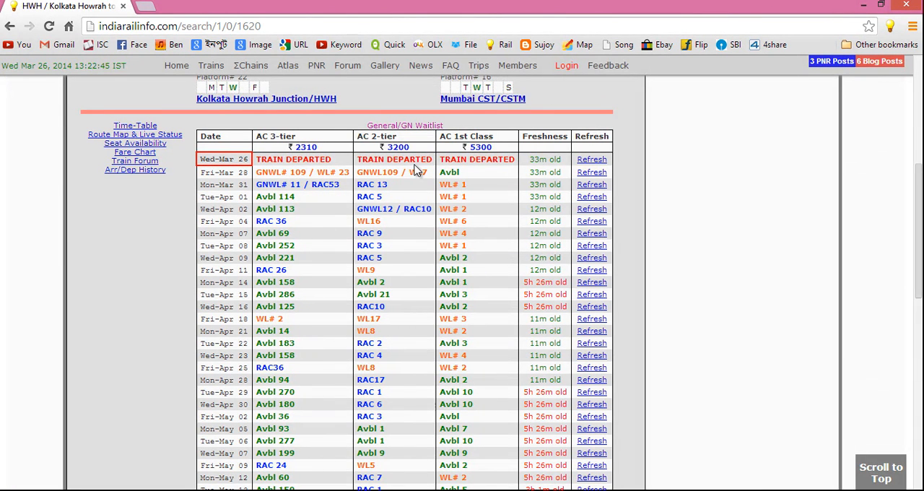
mouse_move(569, 166)
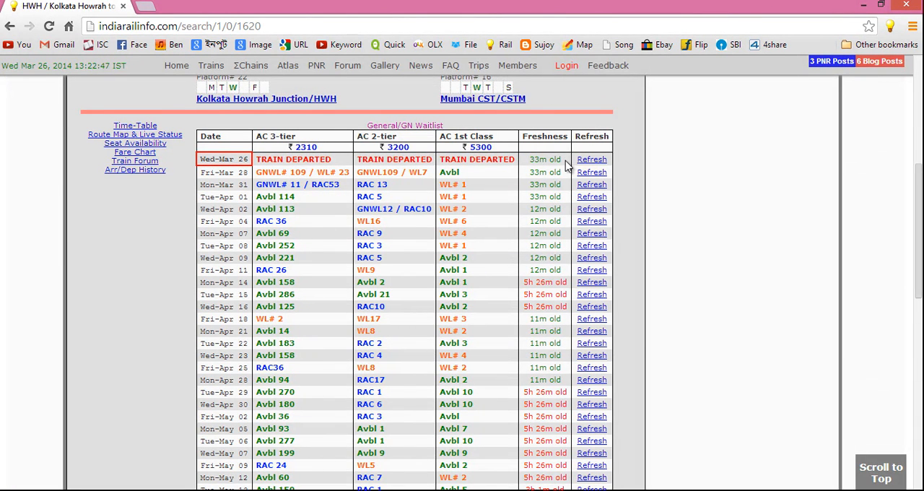
mouse_move(591, 160)
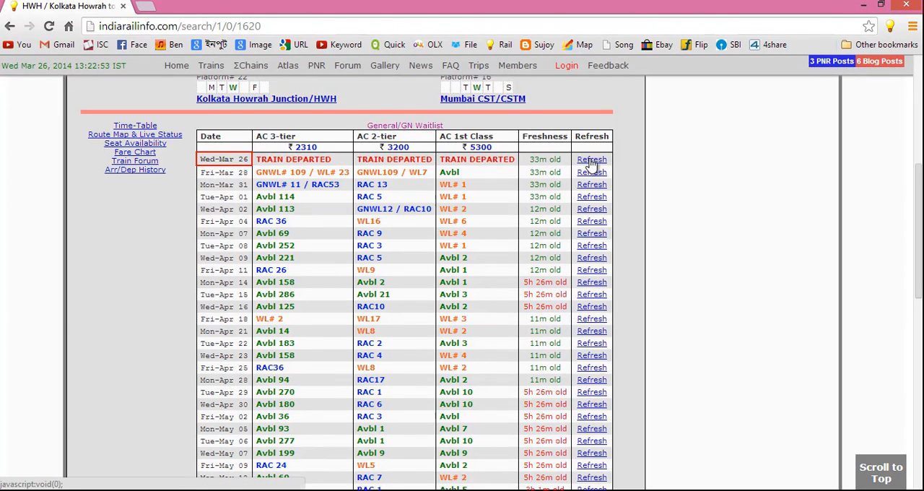
Step: Refresh the Duronto availability table so upcoming dates show 0m-old seat counts
click(592, 158)
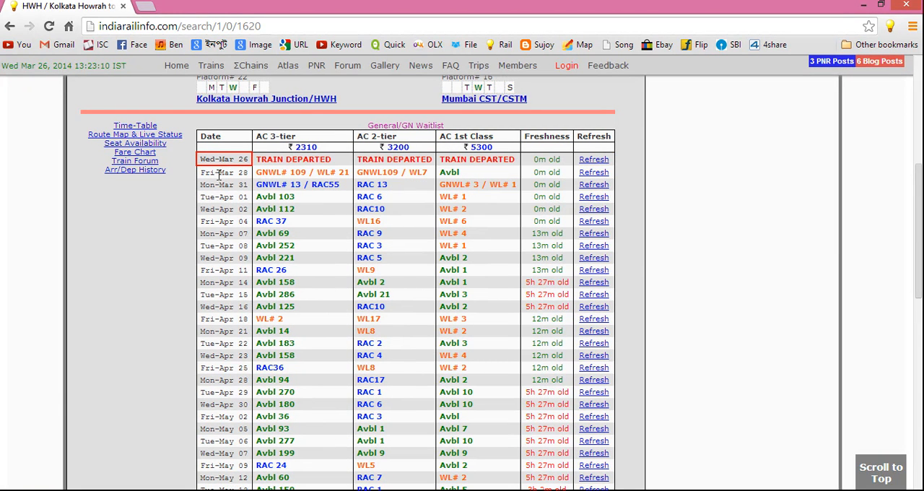
mouse_move(271, 176)
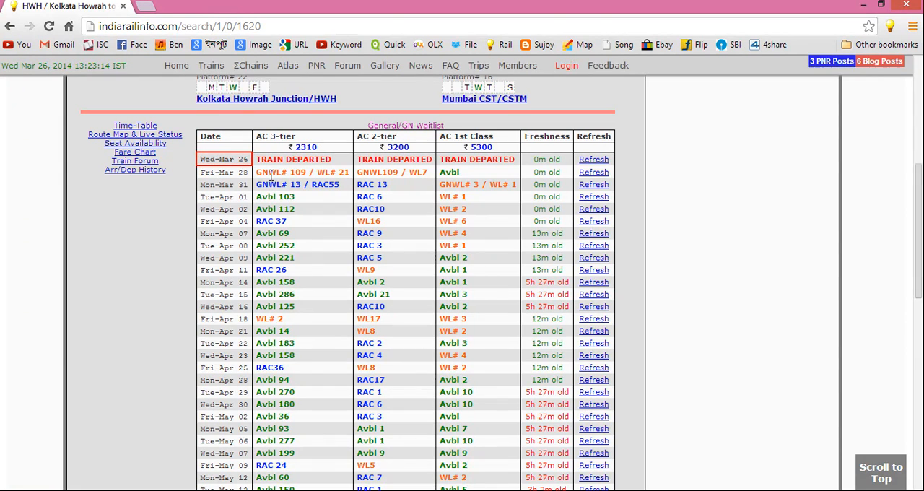
mouse_move(309, 171)
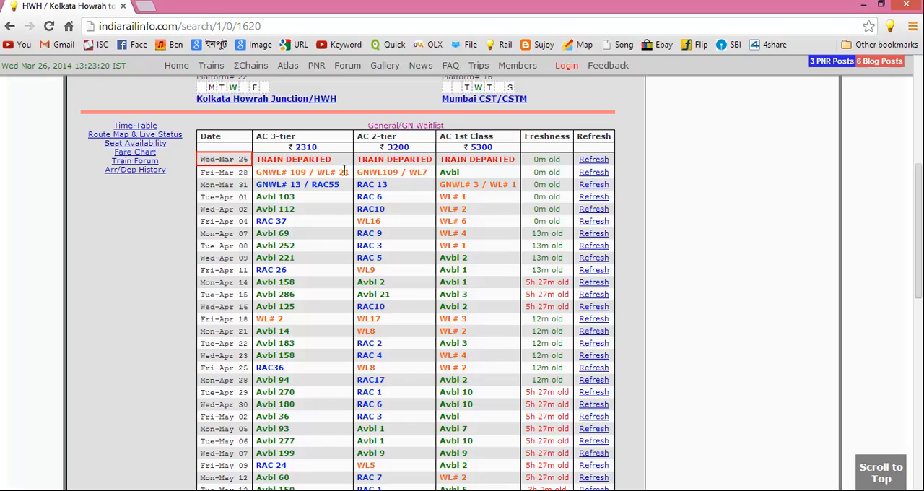
mouse_move(415, 170)
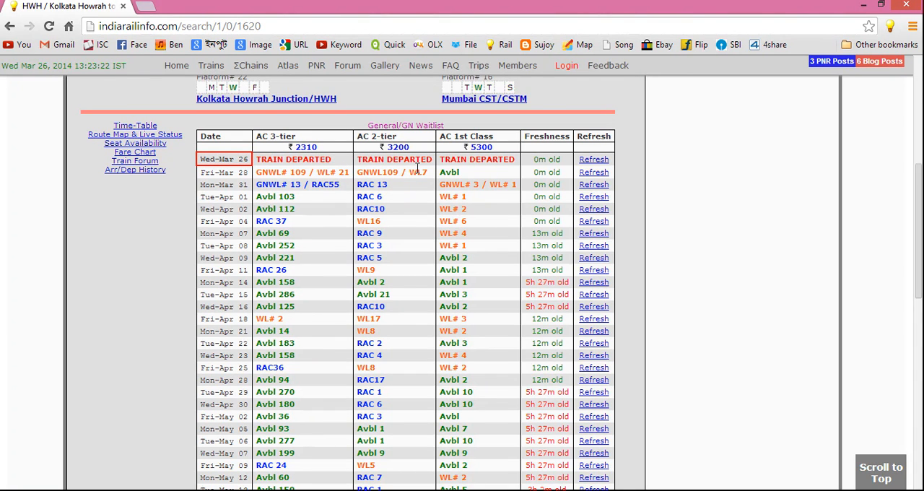
mouse_move(397, 180)
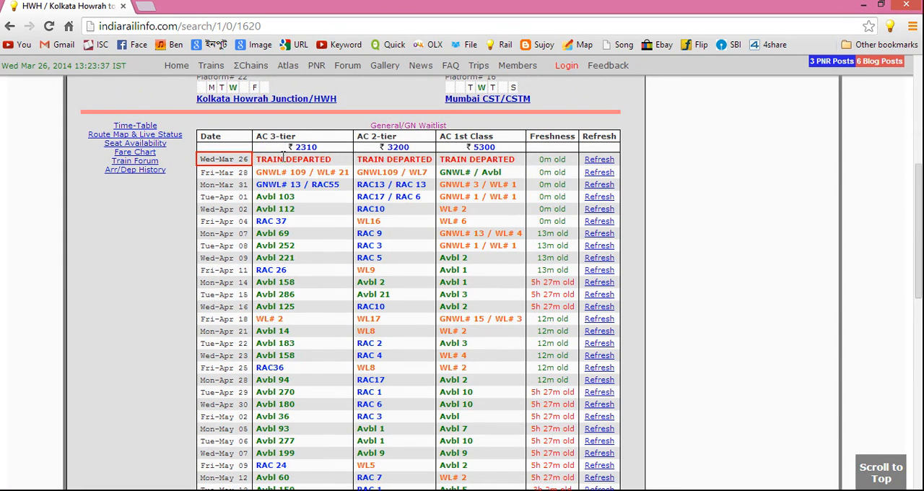
mouse_move(249, 285)
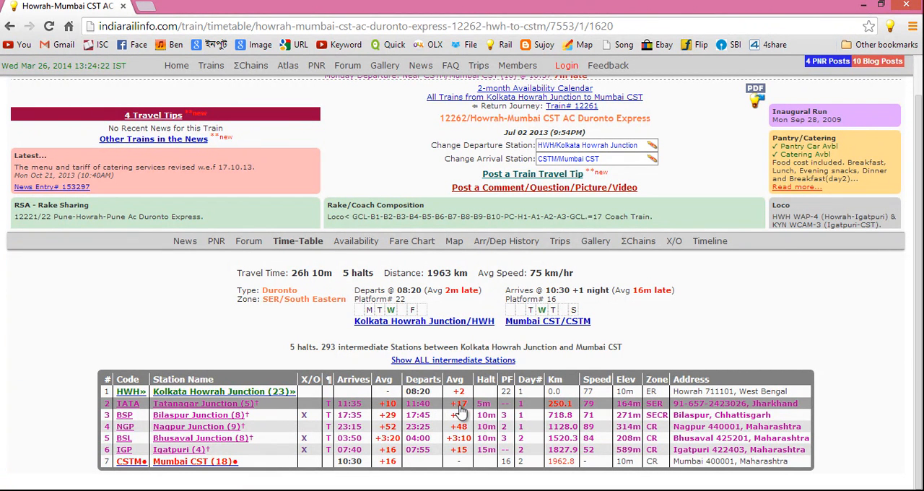
mouse_move(561, 403)
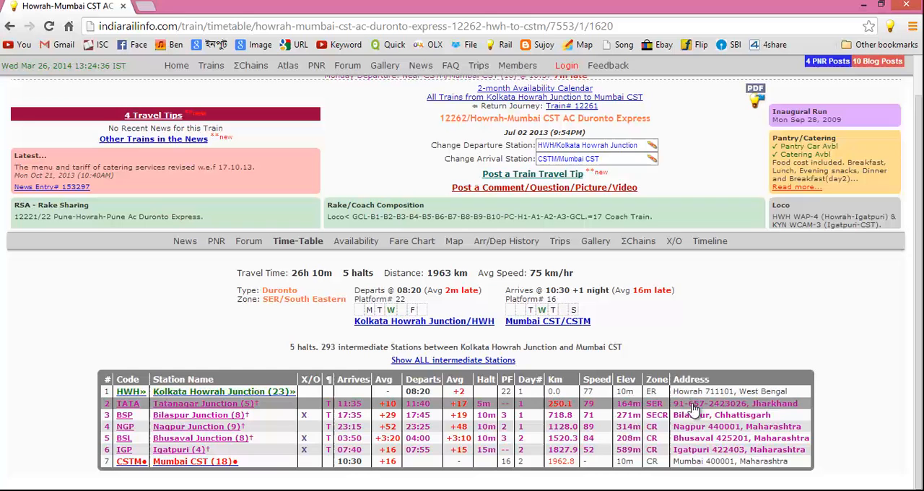
mouse_move(708, 402)
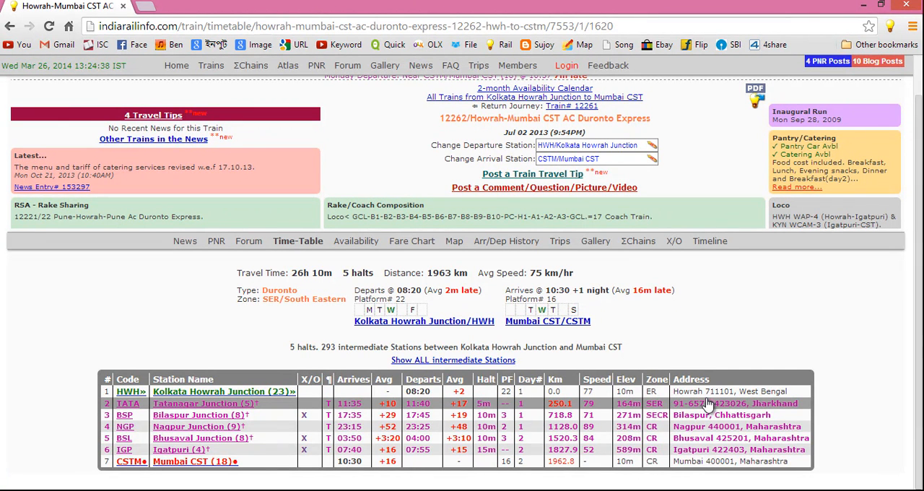
mouse_move(785, 413)
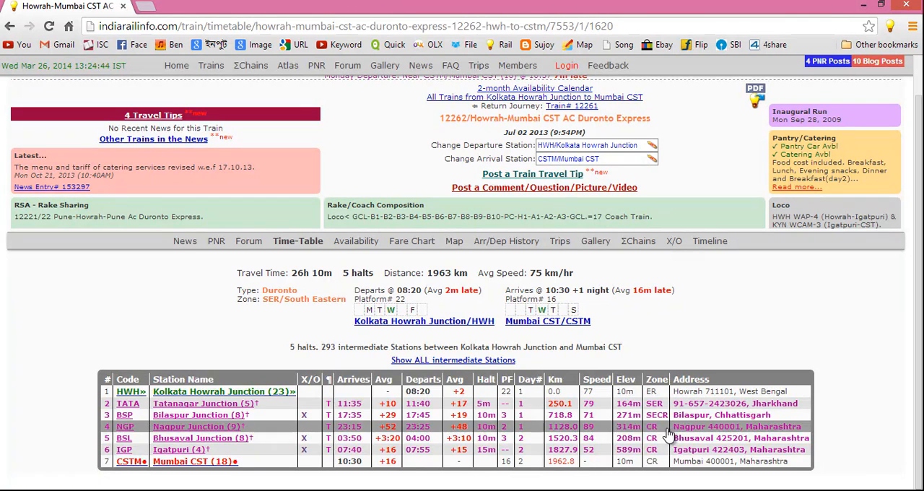
mouse_move(287, 431)
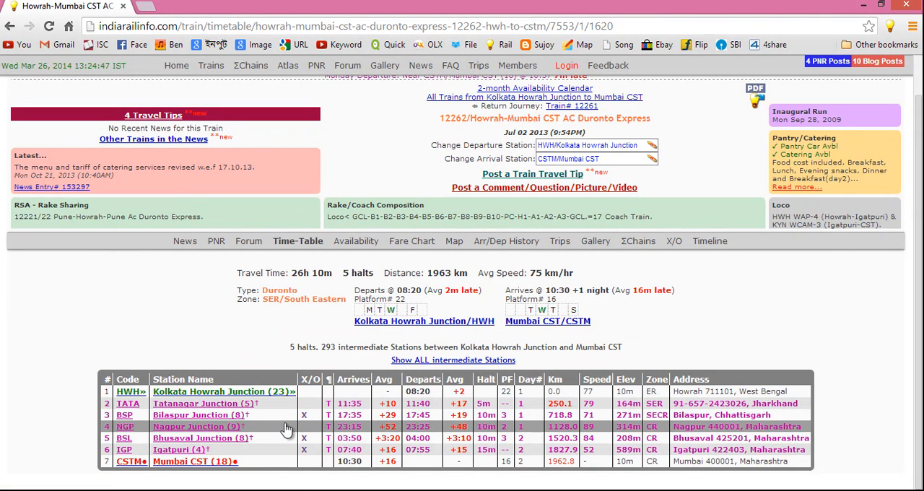
mouse_move(664, 428)
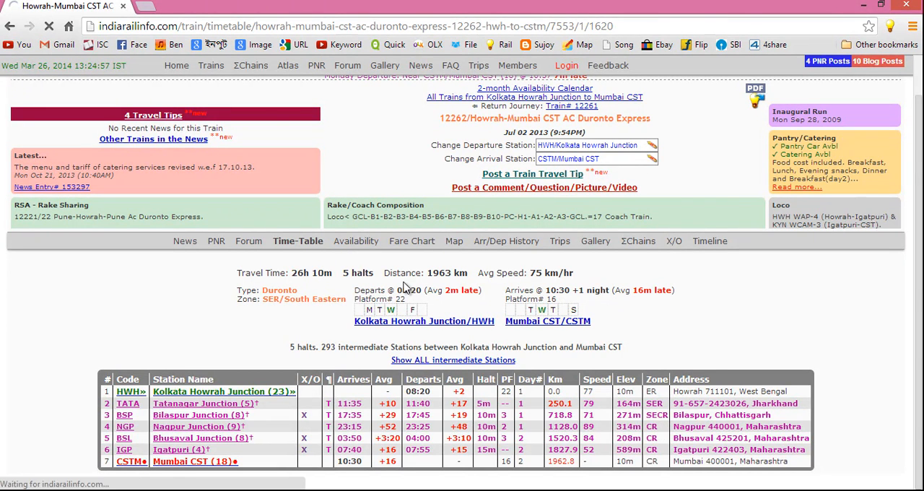
Step: Switch from the timetable to the Duronto's seat Availability calendar page
click(354, 80)
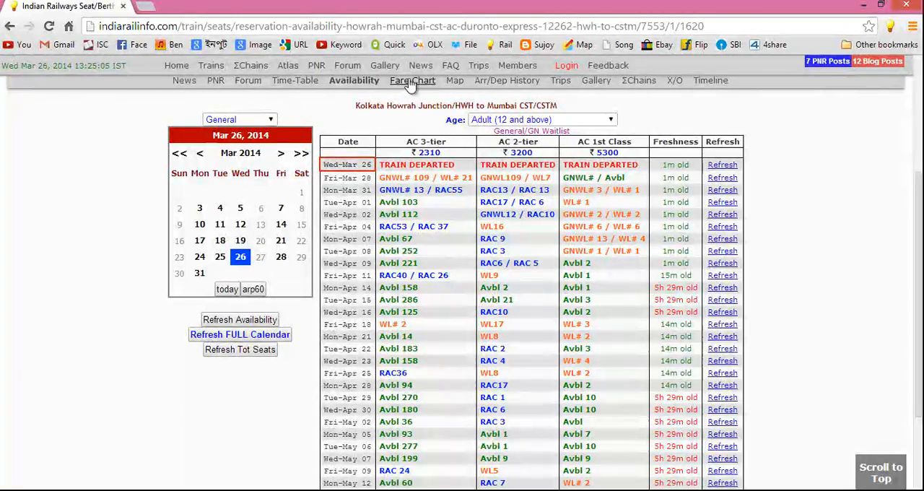
Step: View the Fare Chart listing adult, child and senior citizen fares per AC class
click(412, 80)
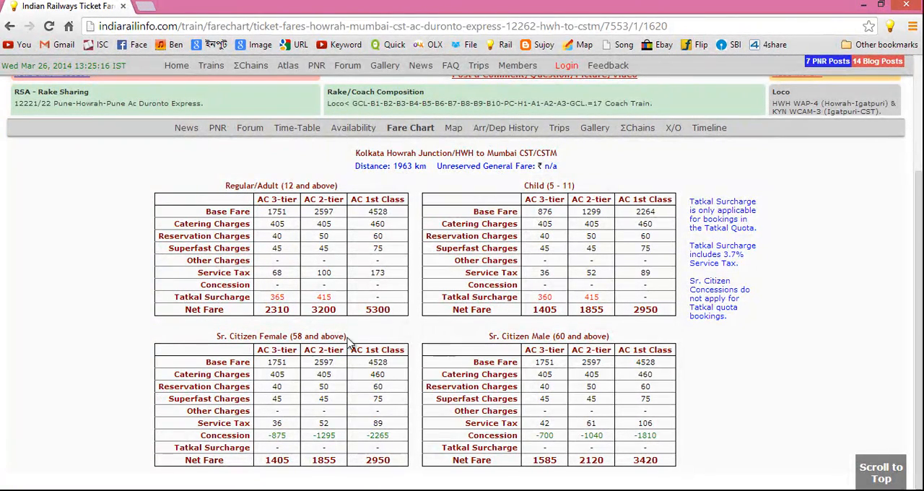
mouse_move(352, 233)
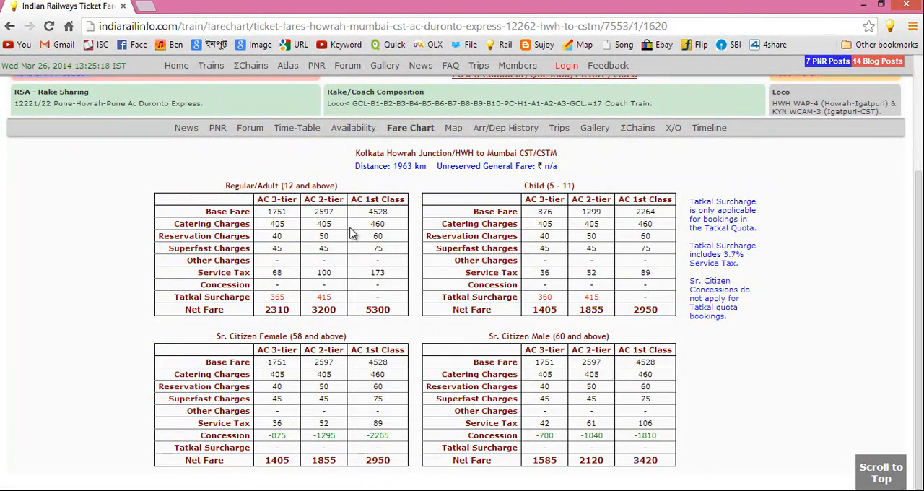
mouse_move(149, 233)
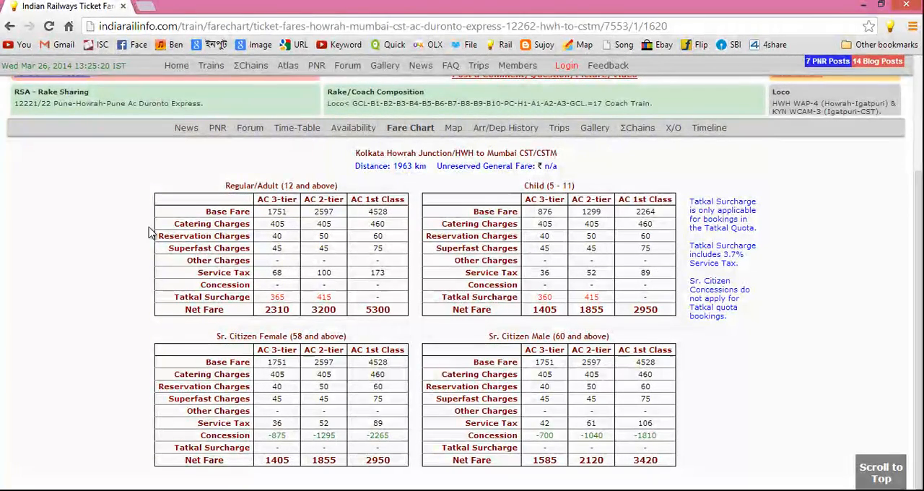
mouse_move(390, 265)
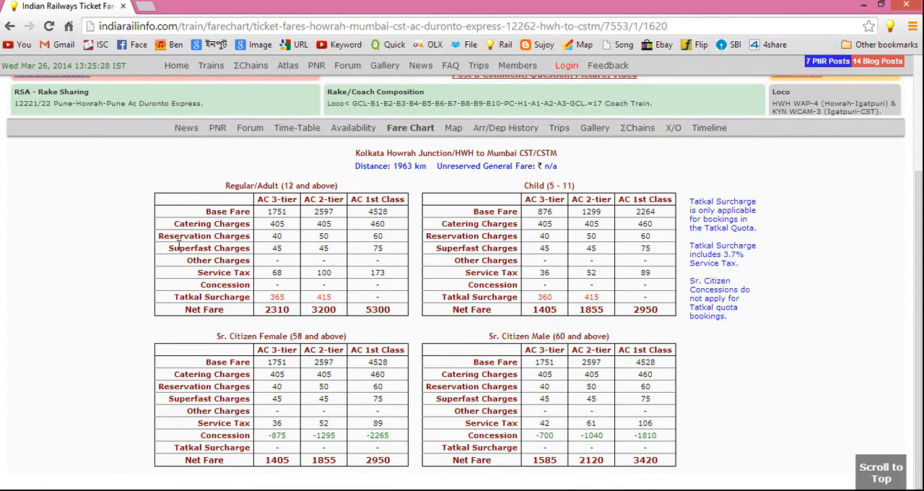
double_click(377, 236)
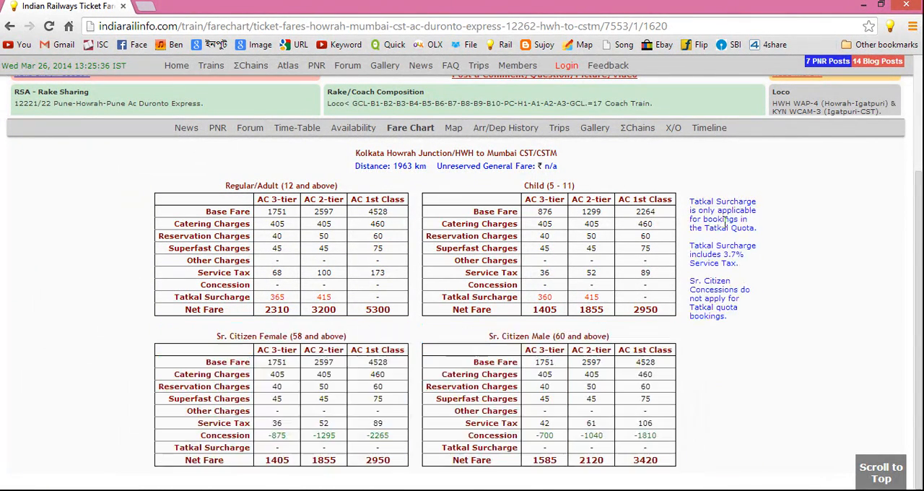
mouse_move(454, 128)
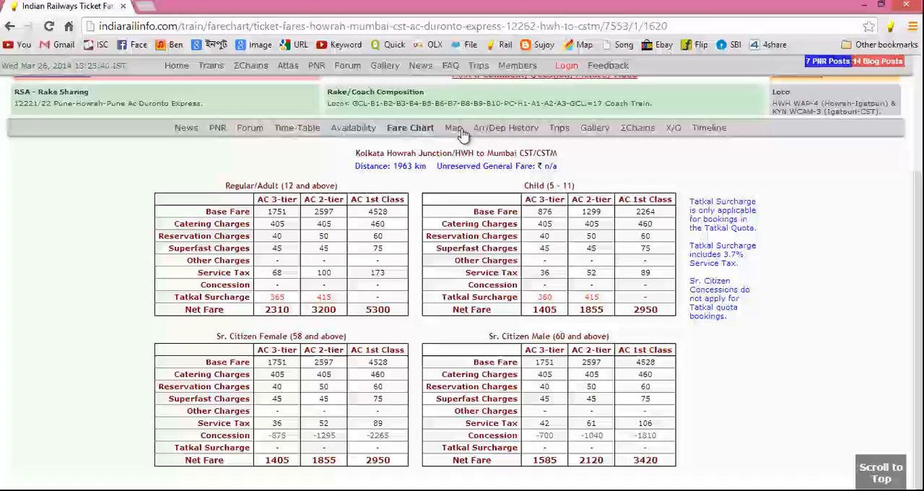
Step: View the route Map, then the Arr/Dep History of Howrah departures and Mumbai CST arrivals
click(453, 127)
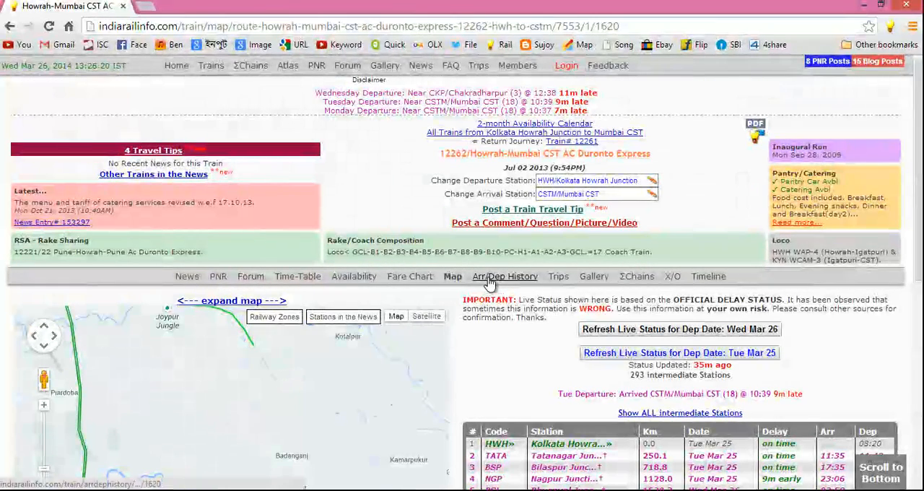
click(505, 276)
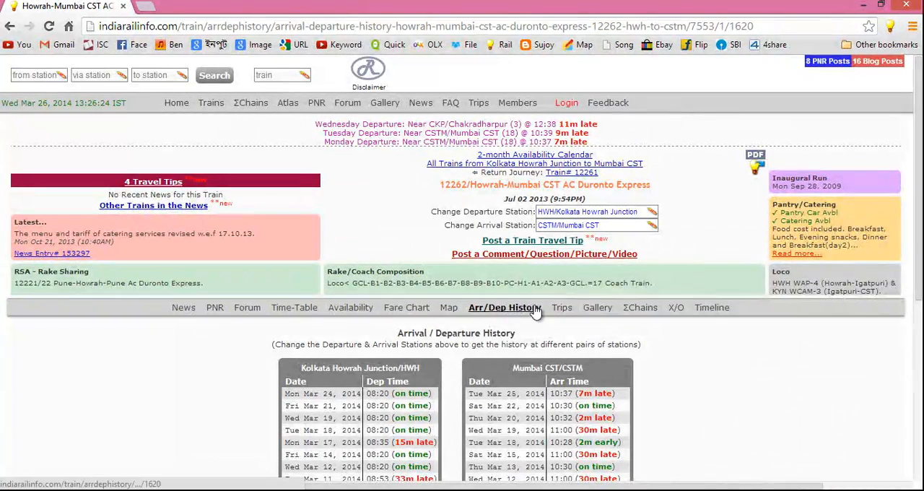
scroll(down, 3)
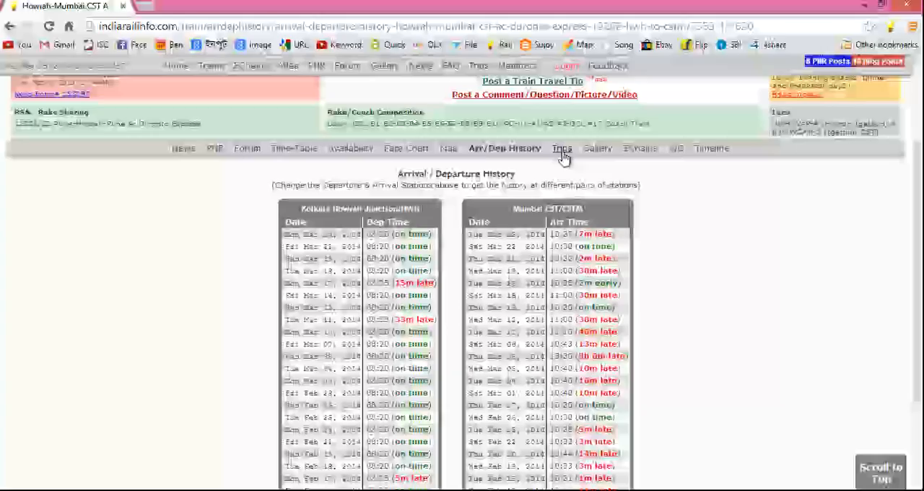
Step: Read the Trip Diary posts, then switch to the train's picture and video Gallery
click(561, 148)
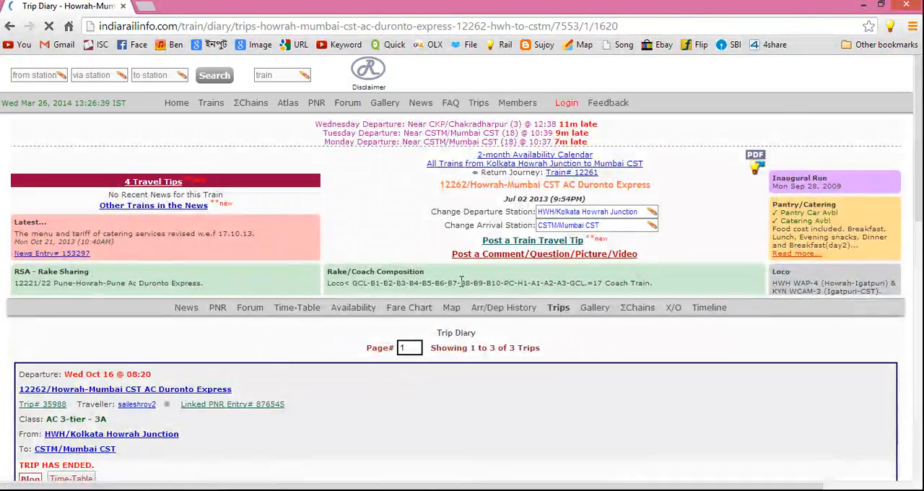
scroll(down, 3)
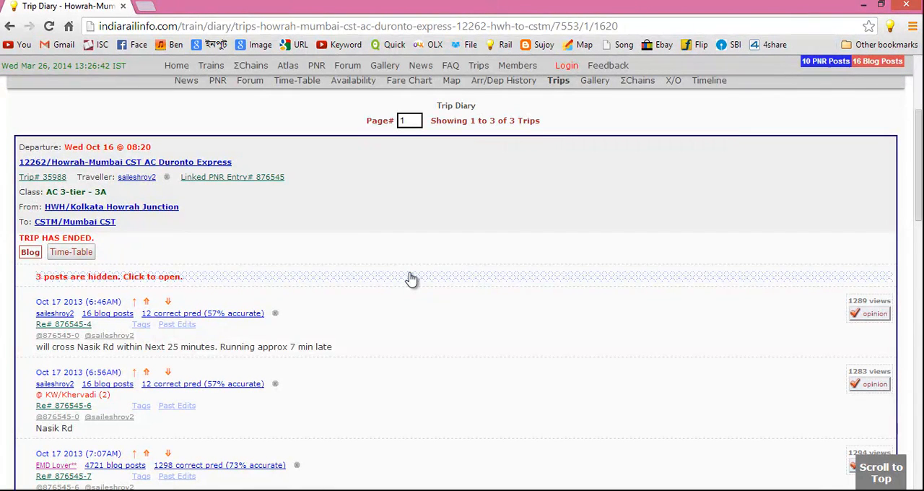
mouse_move(321, 360)
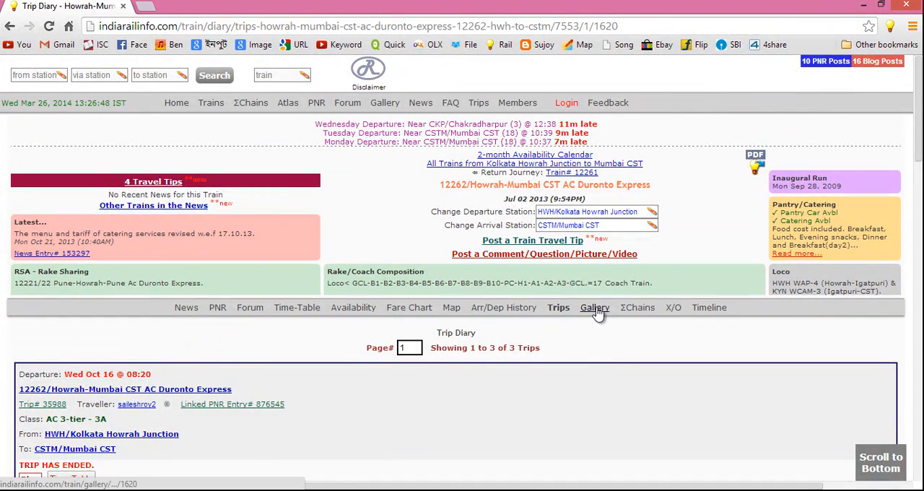
click(595, 307)
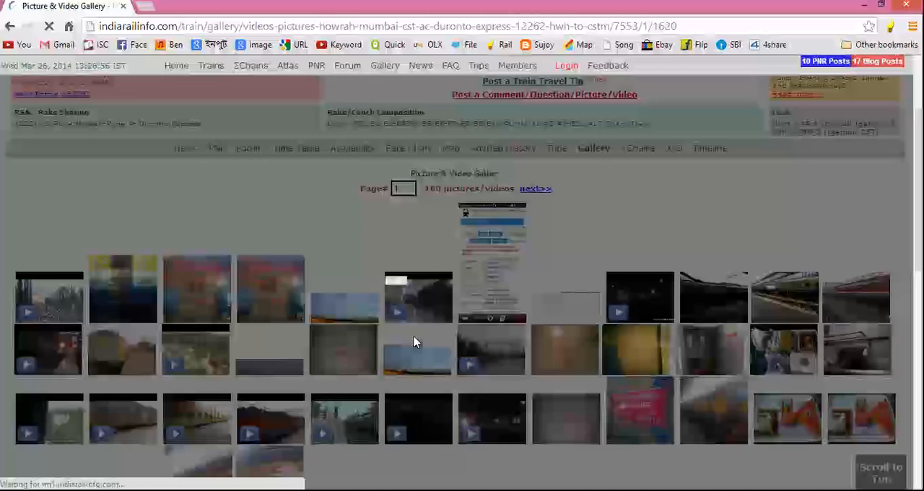
Step: Enlarge and close a gallery coach photo, then start the timetable PDF download
click(418, 296)
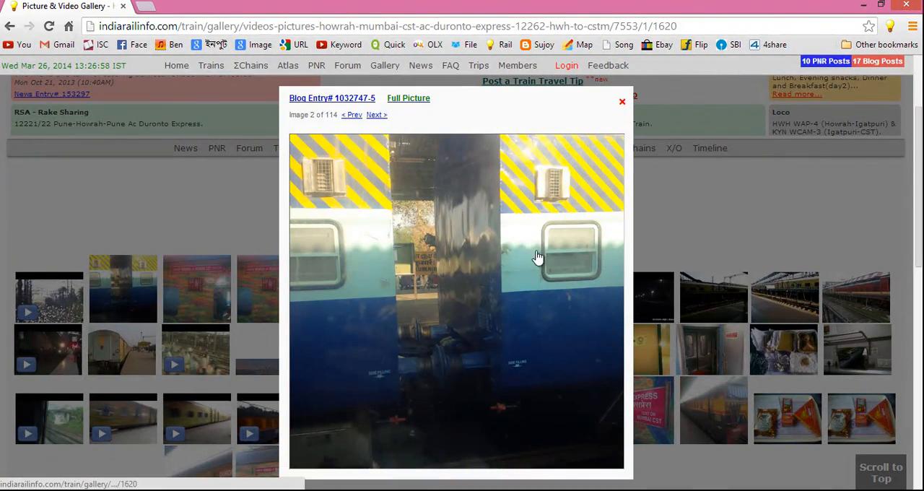
click(622, 101)
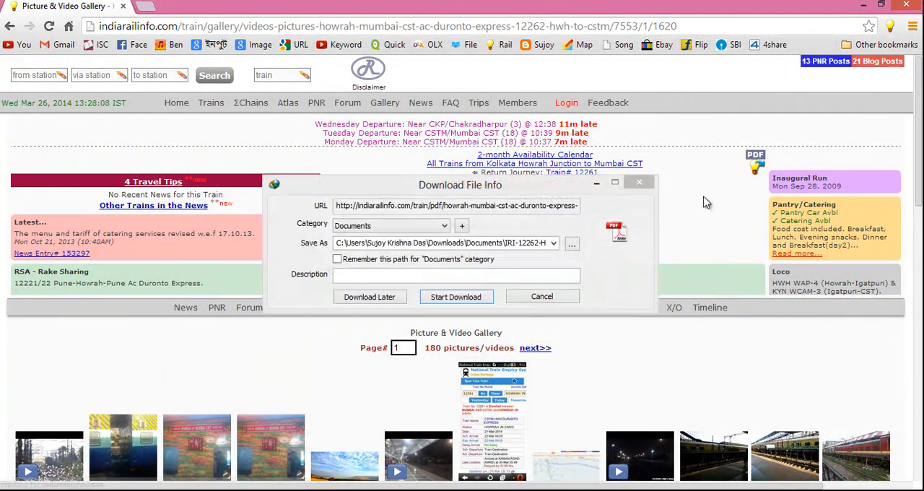
click(455, 296)
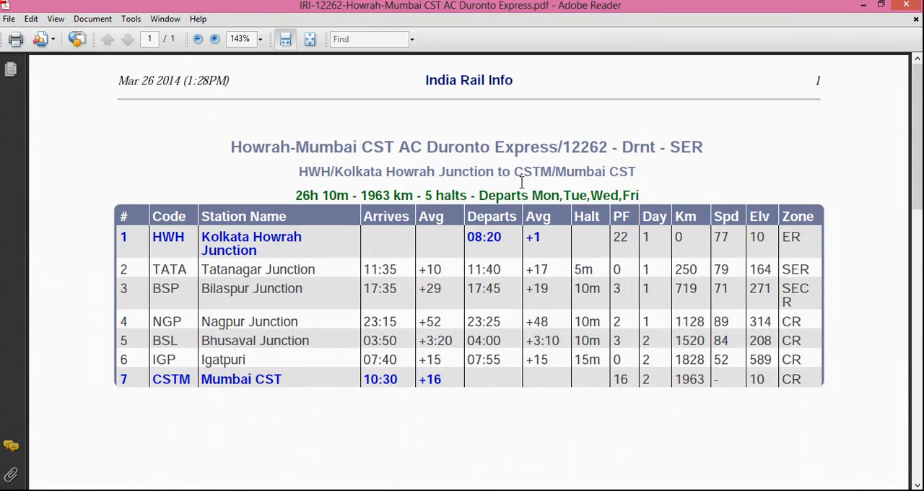
mouse_move(704, 262)
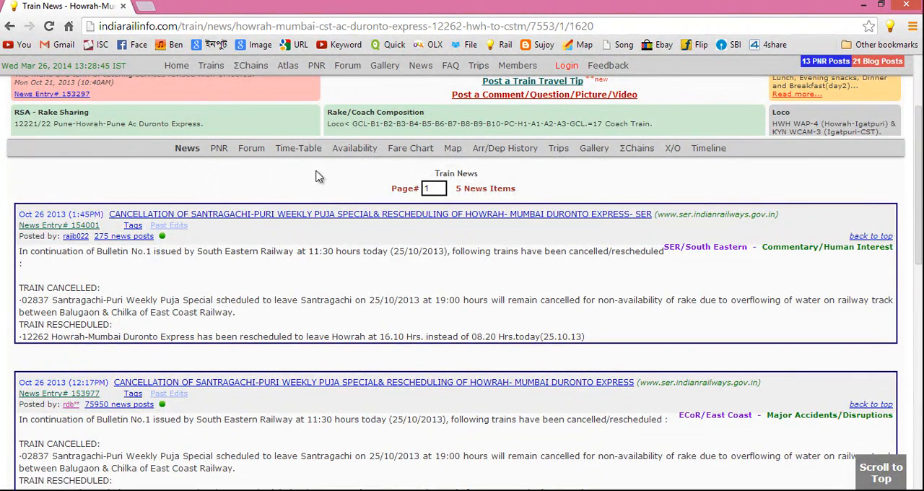
Step: Browse the PNR entries and Forum posts, then return to the Time-Table page
click(219, 148)
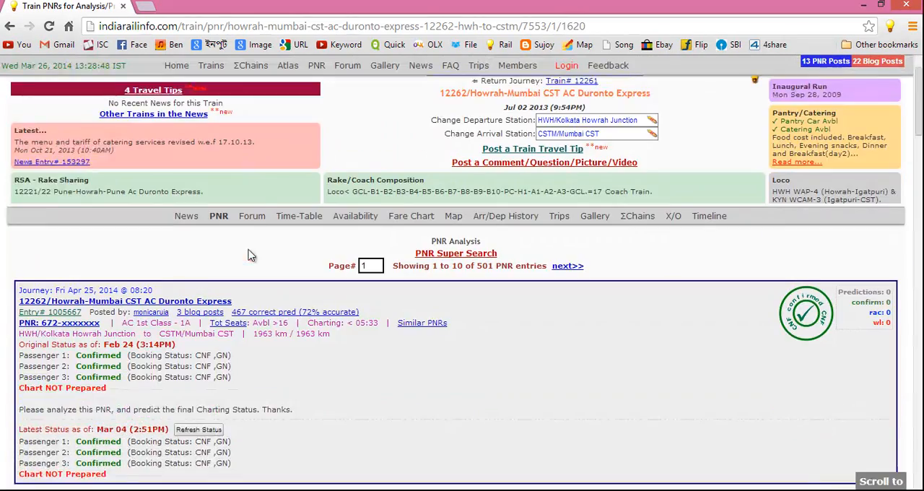
scroll(down, 3)
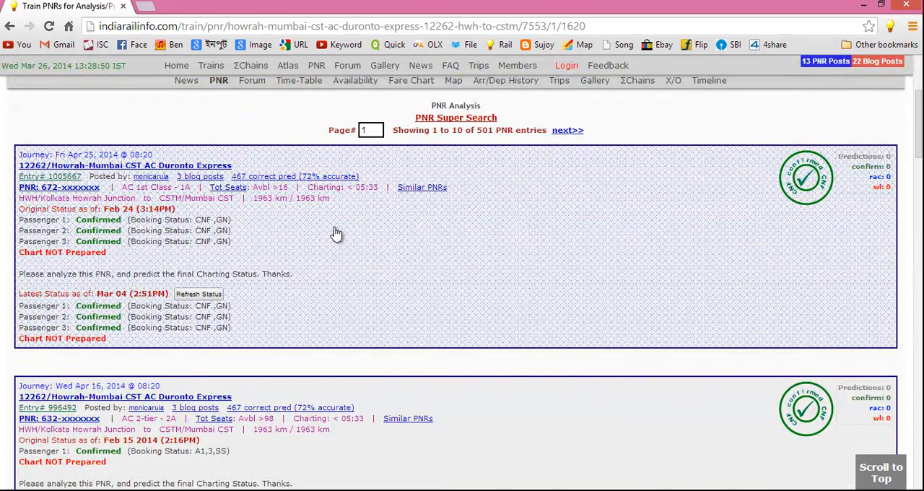
mouse_move(390, 192)
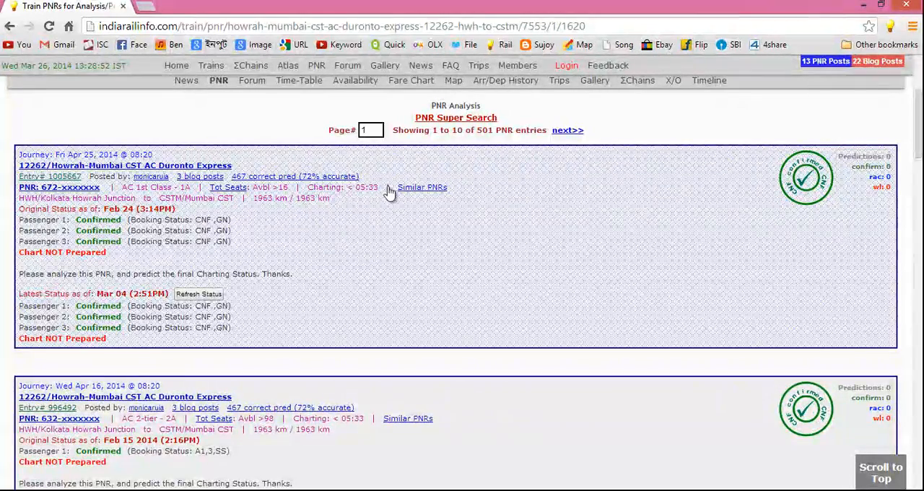
click(125, 166)
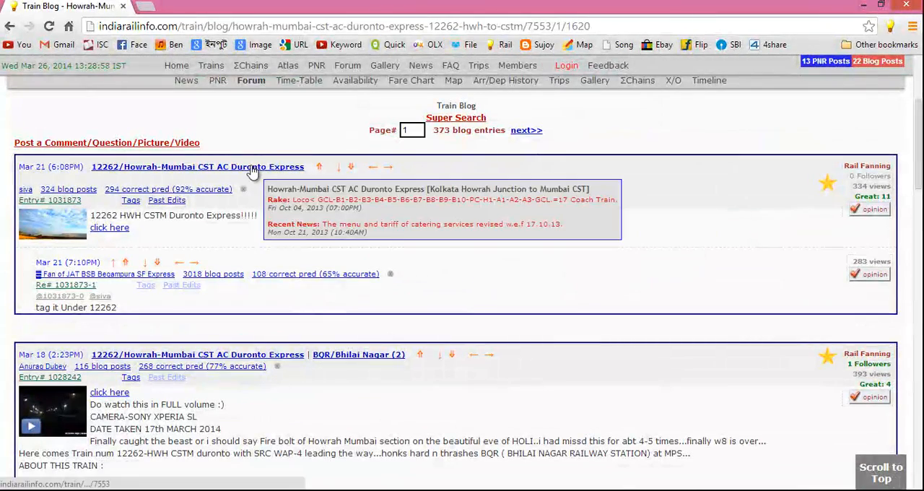
click(197, 167)
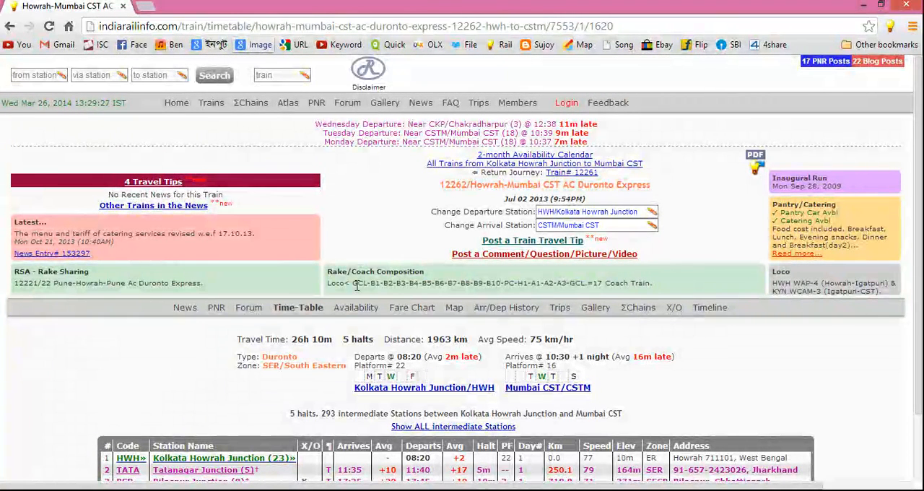
drag(328, 282, 408, 282)
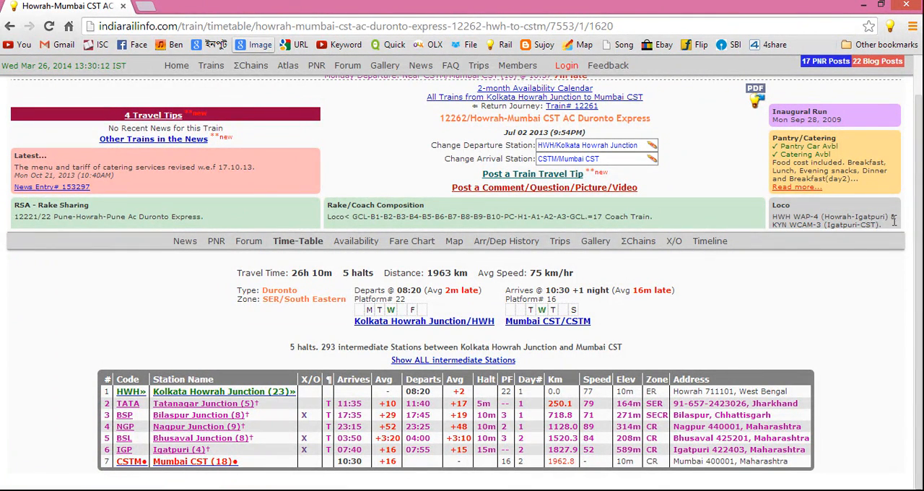
mouse_move(780, 226)
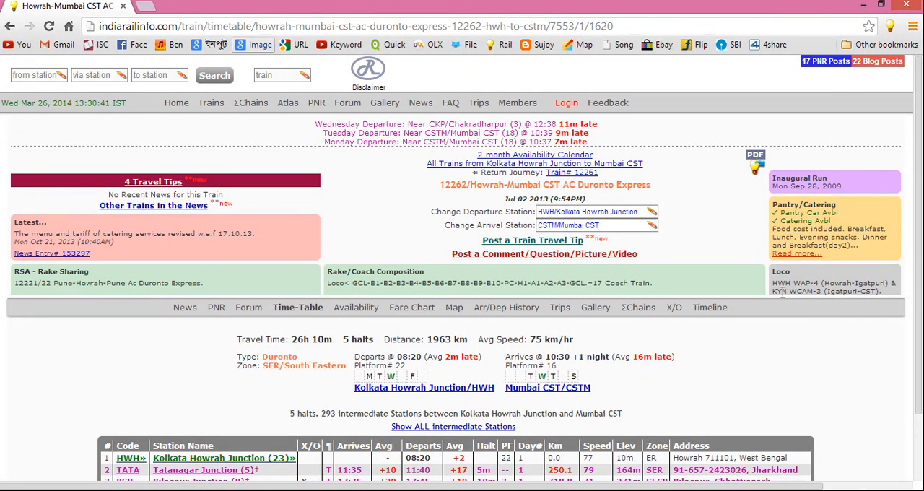
mouse_move(825, 271)
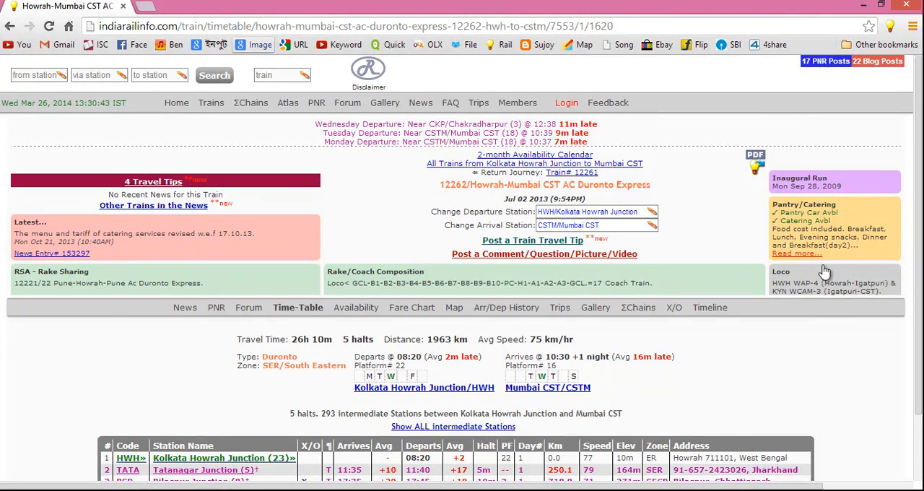